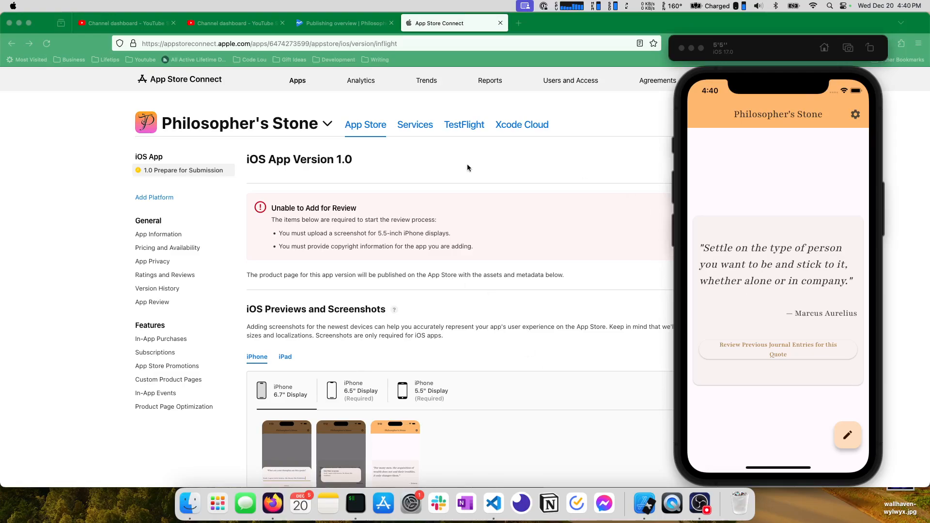
pyautogui.moveTo(392, 305)
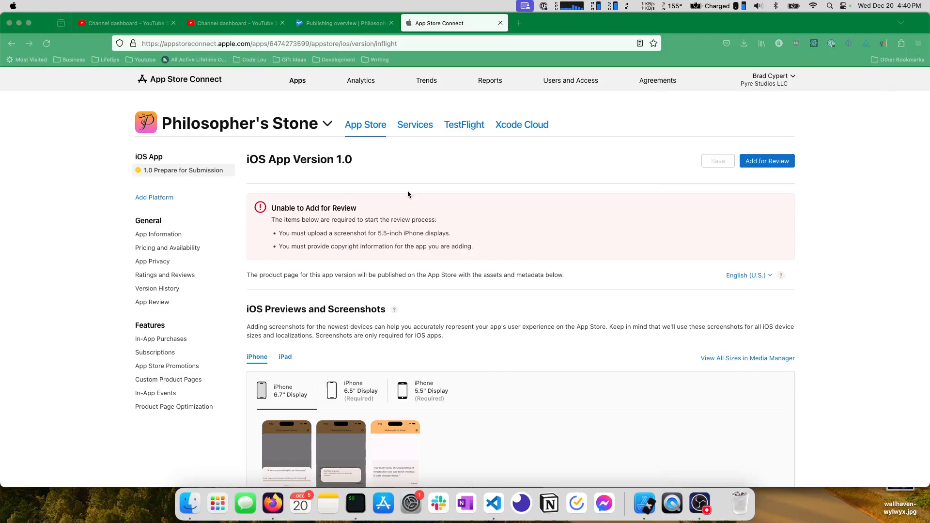
pyautogui.moveTo(644, 503)
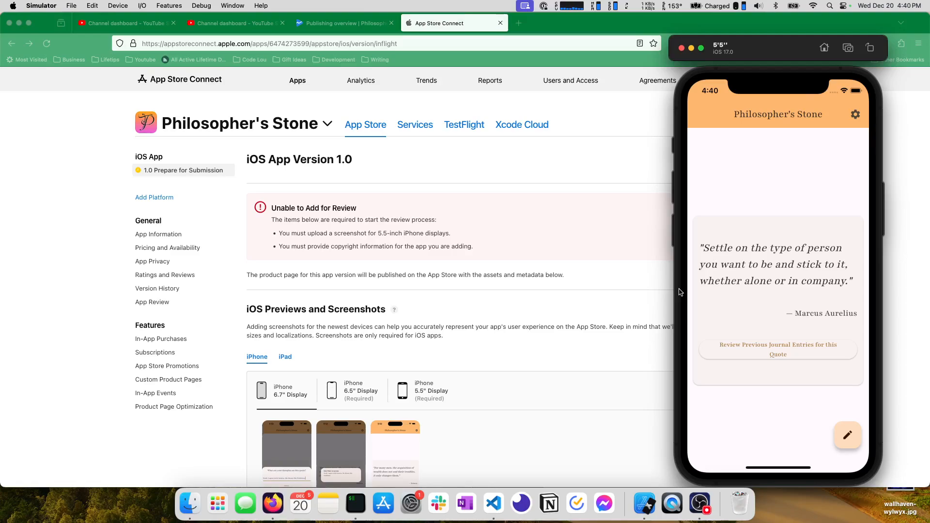
pyautogui.moveTo(782, 269)
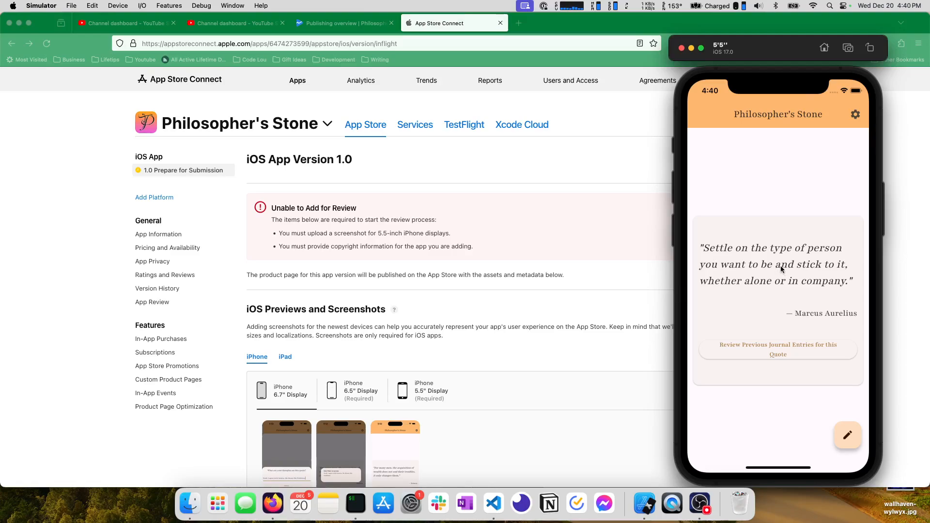
pyautogui.moveTo(772, 276)
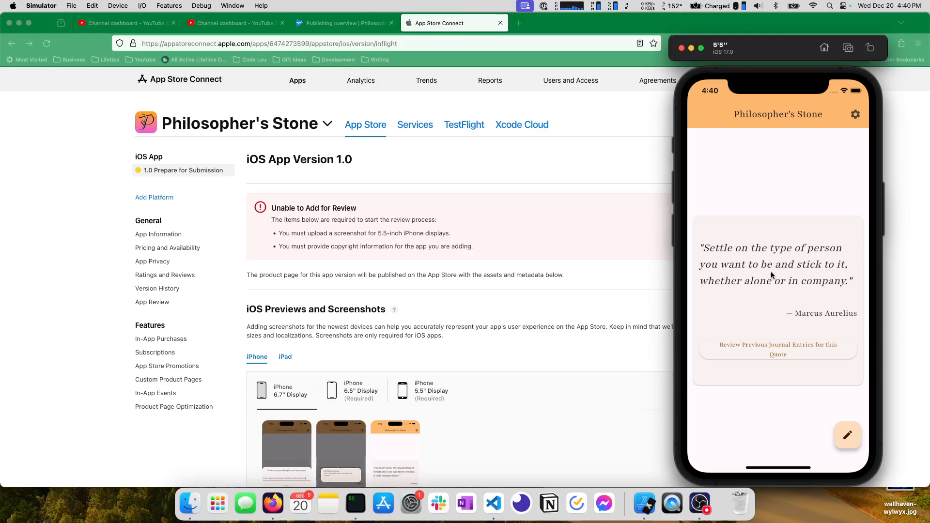
pyautogui.moveTo(772, 301)
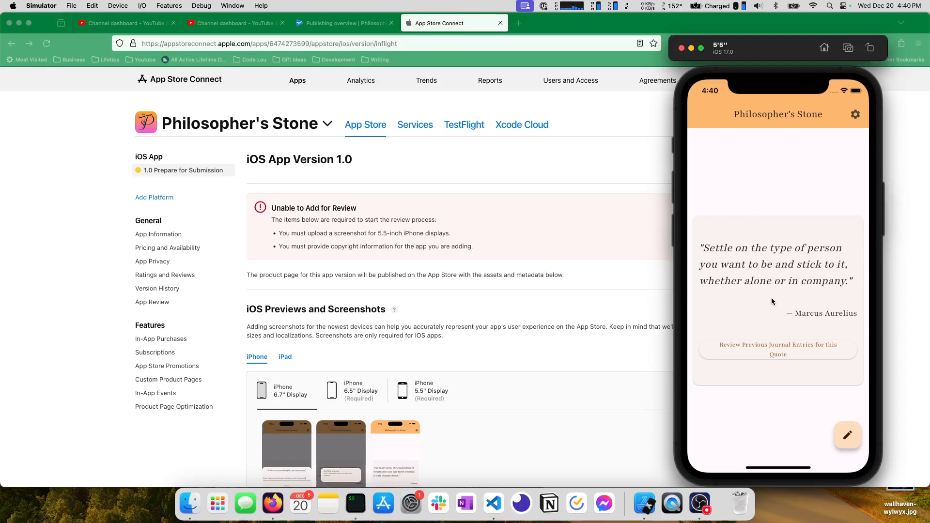
pyautogui.moveTo(724, 190)
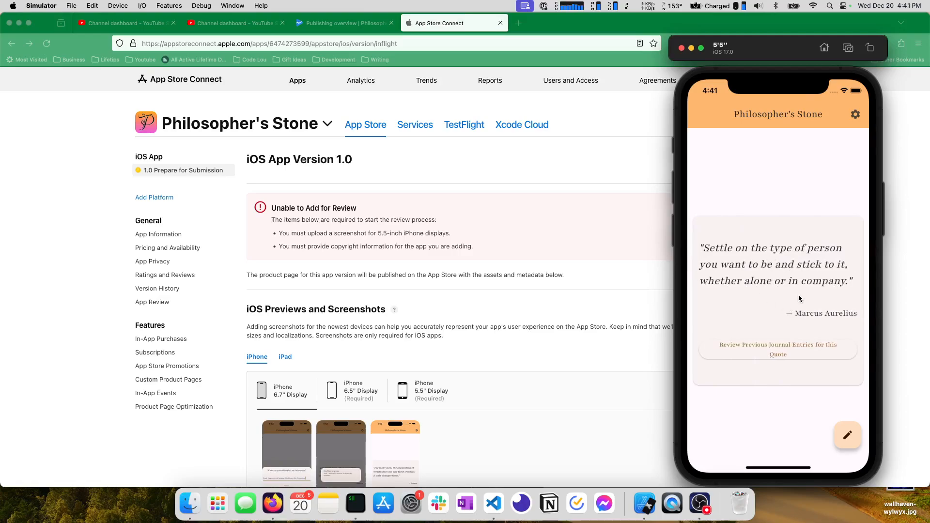
pyautogui.moveTo(752, 263)
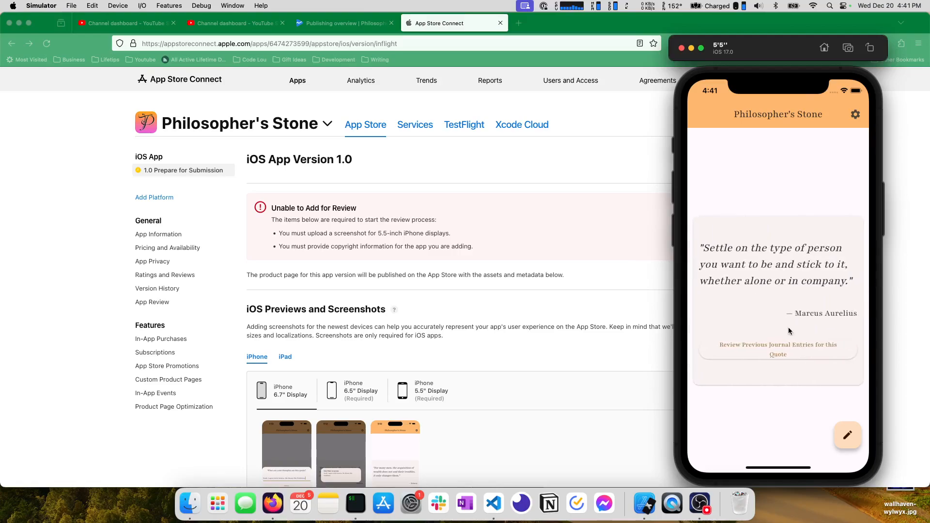
# Write the journal entry 'Yeah, I agree' and submit it
pyautogui.click(847, 436)
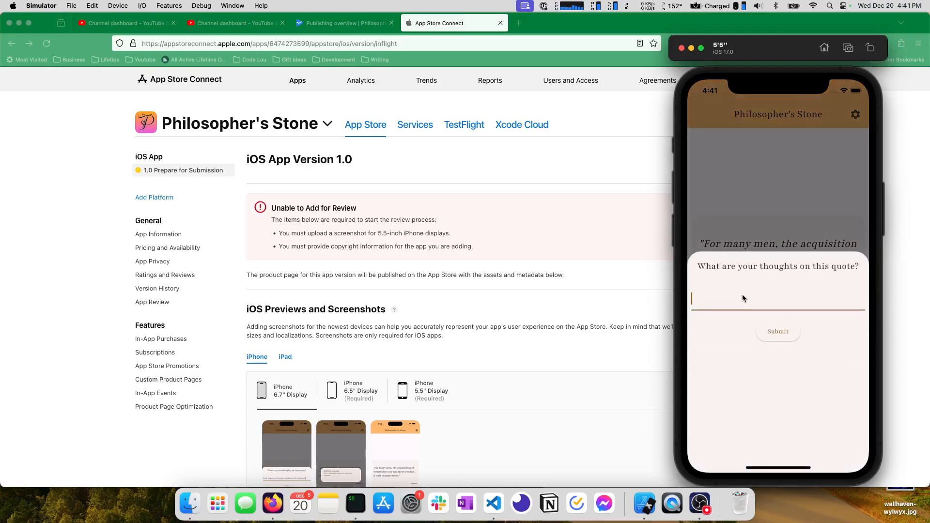
pyautogui.write('Yeah, I agree')
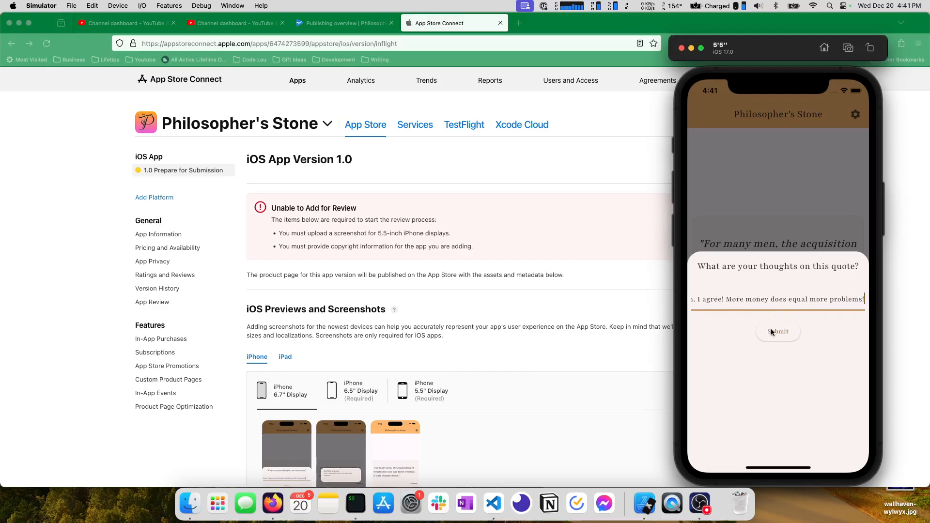
pyautogui.click(778, 331)
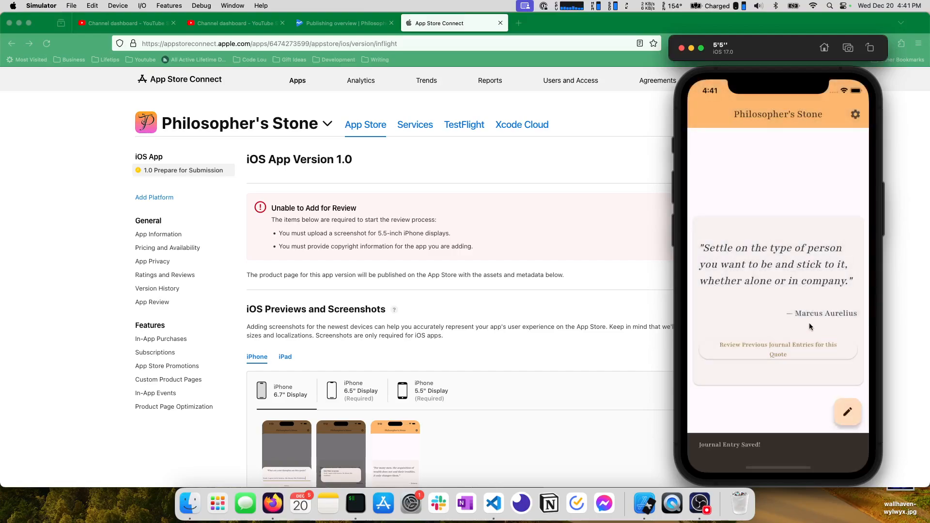
pyautogui.moveTo(805, 380)
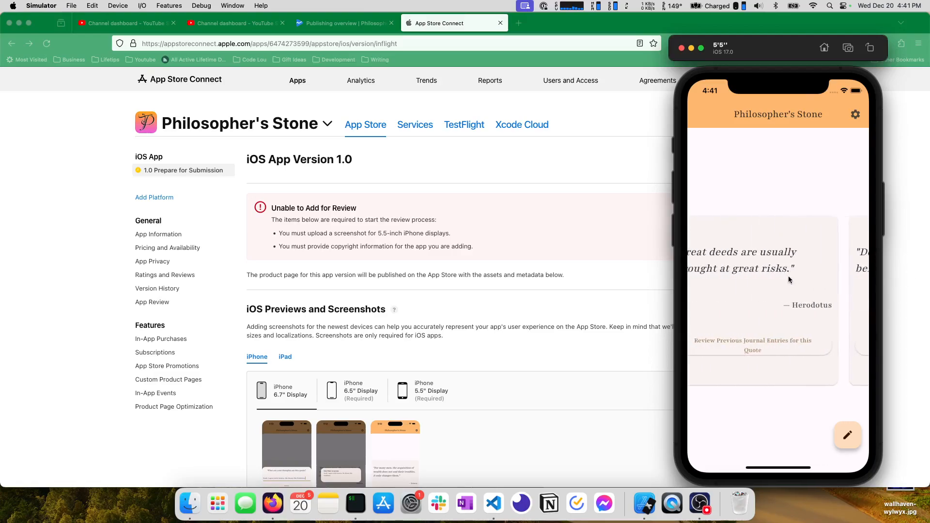
# Swipe the quote card left to reach a later quote by Herodotus
pyautogui.moveTo(819, 267); pyautogui.dragTo(735, 268)
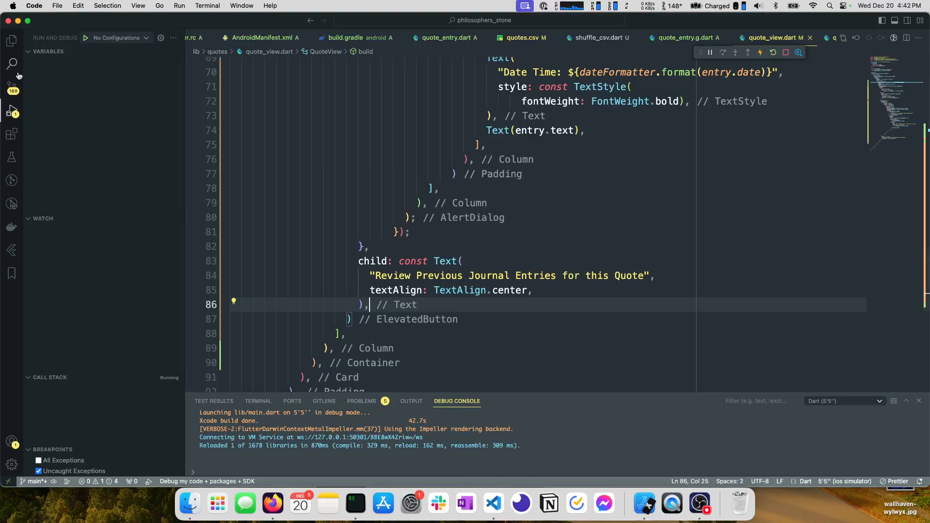
# View notifications_manager.dart from the project Explorer
pyautogui.click(12, 40)
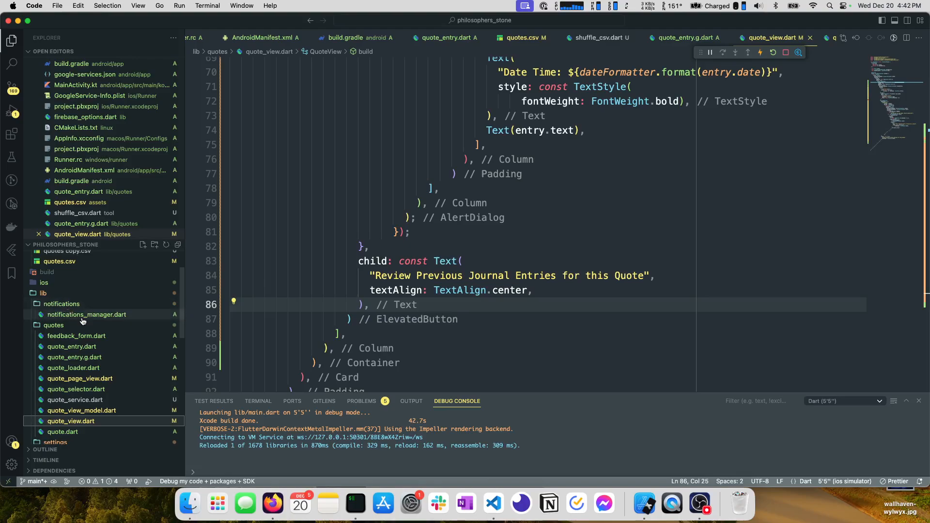
pyautogui.click(86, 314)
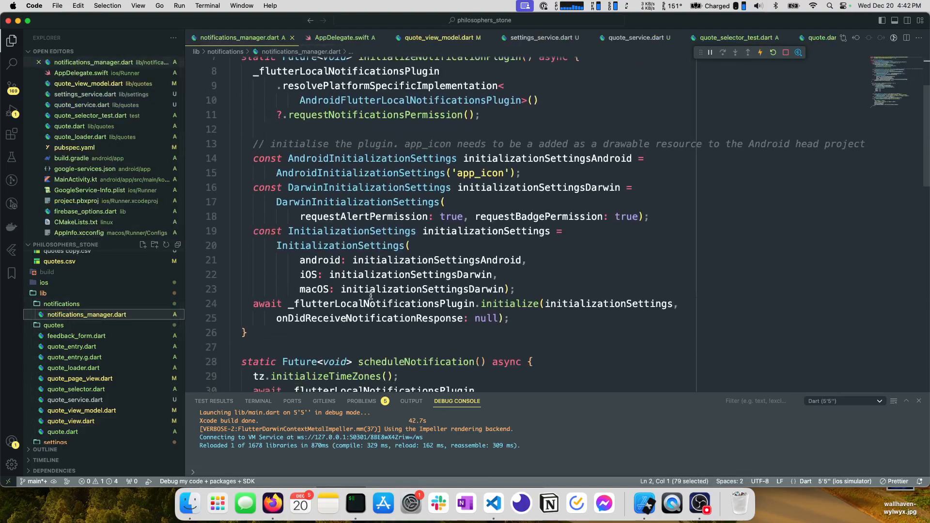
pyautogui.scroll(-3)
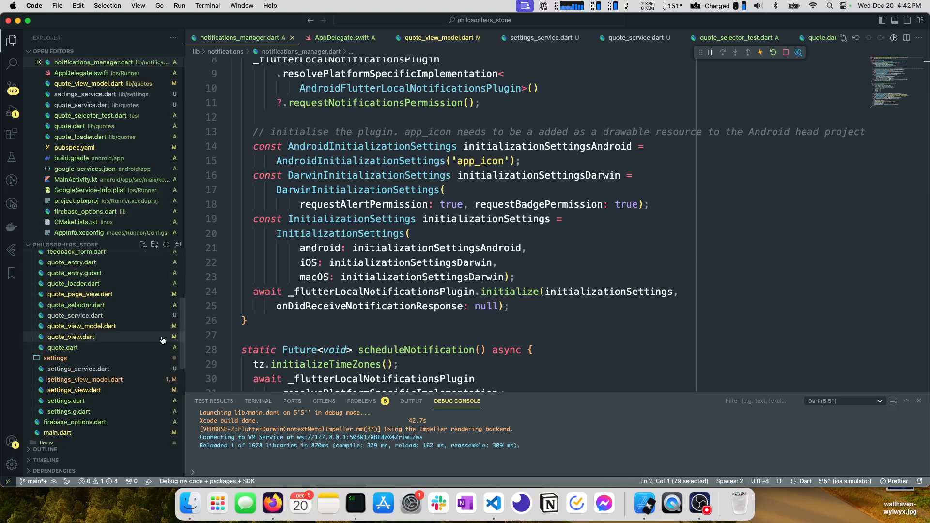
pyautogui.moveTo(75, 316)
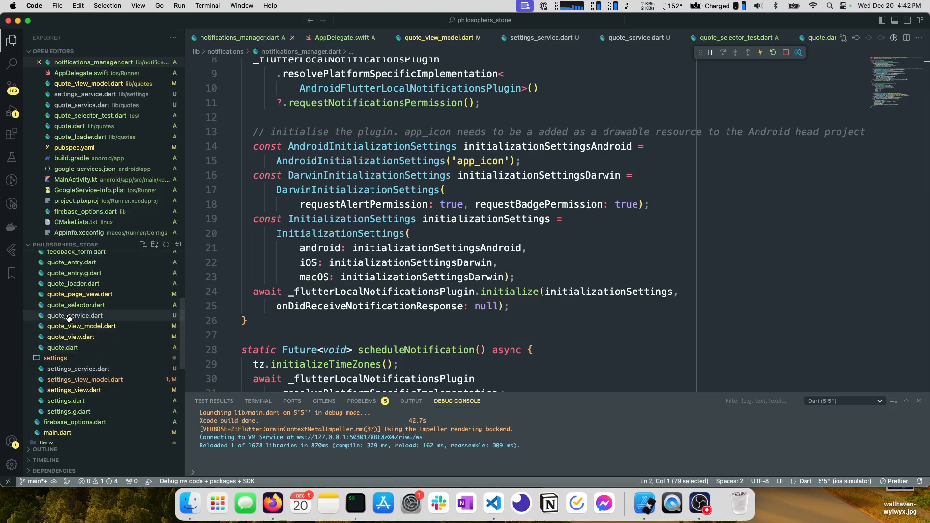
pyautogui.moveTo(88, 316)
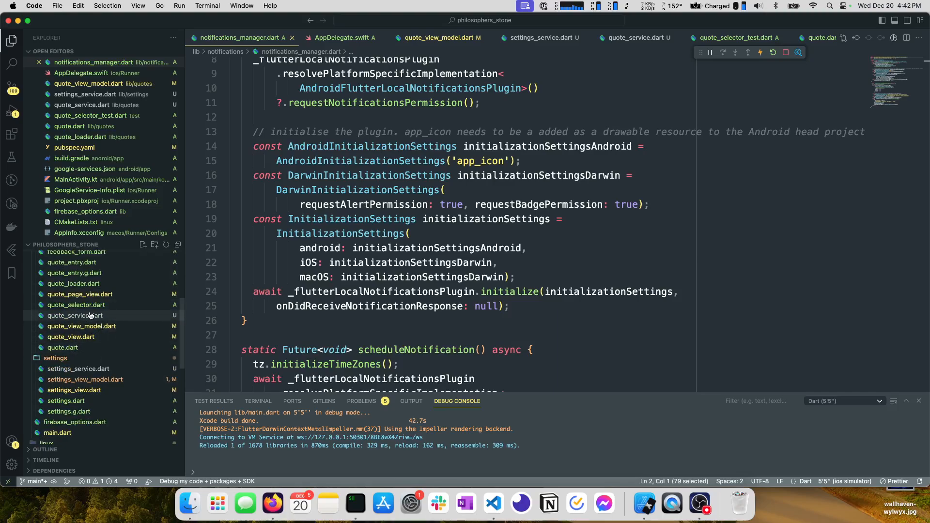
pyautogui.moveTo(76, 316)
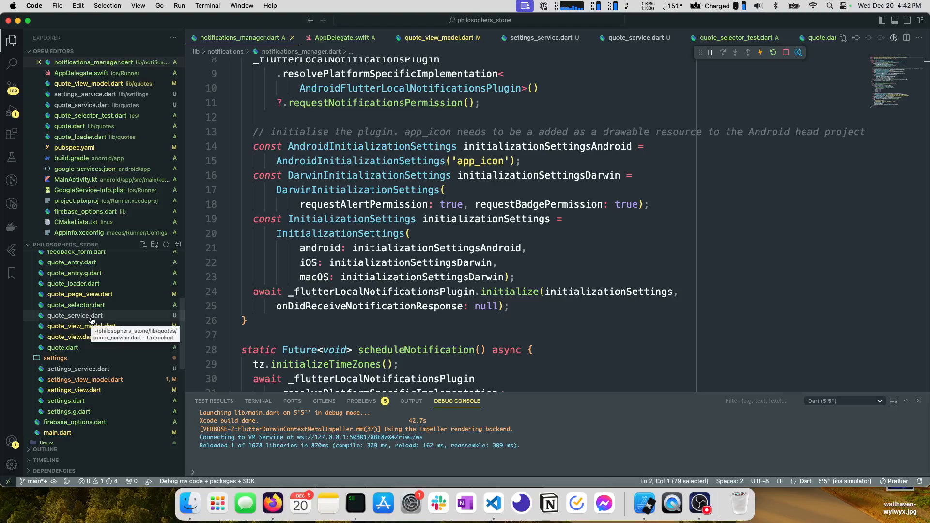
# Reach the test folder and open quote_selector_test.dart
pyautogui.scroll(-3)
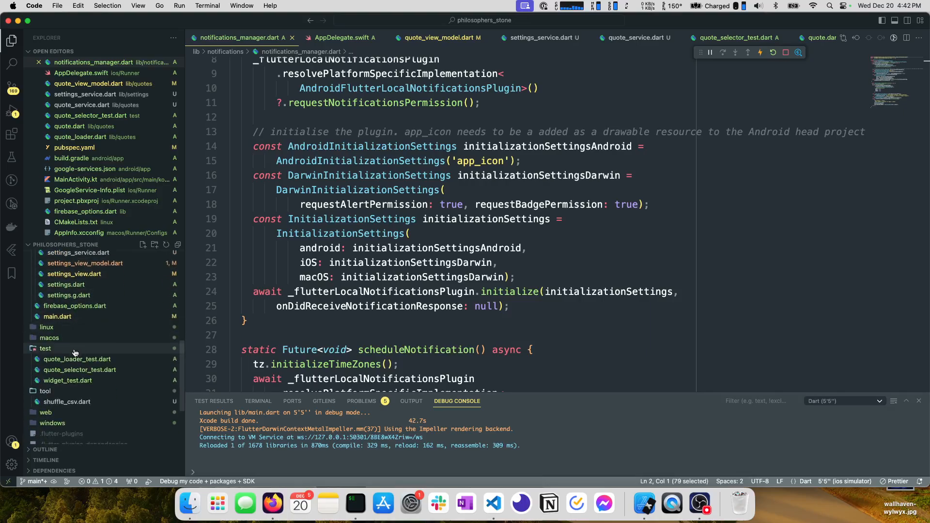
pyautogui.click(78, 369)
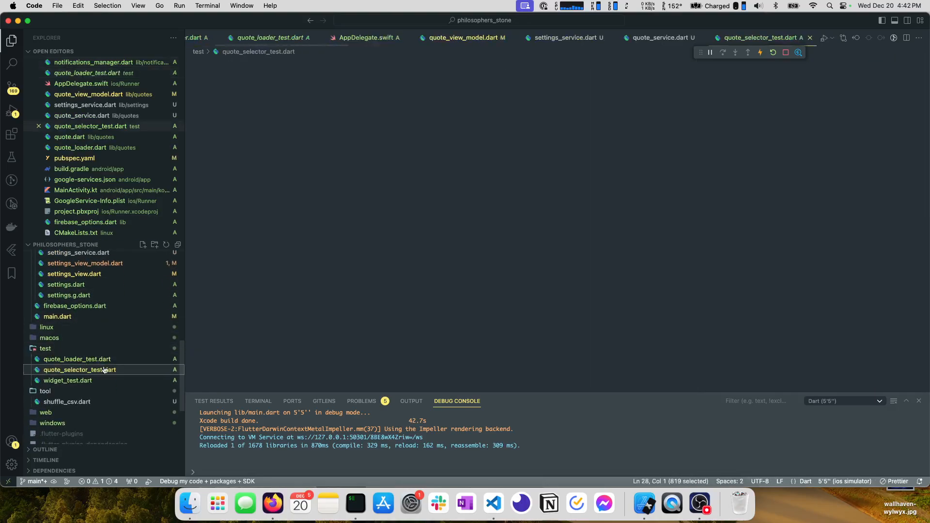
# Open shuffle_csv.dart from the tool folder
pyautogui.click(80, 369)
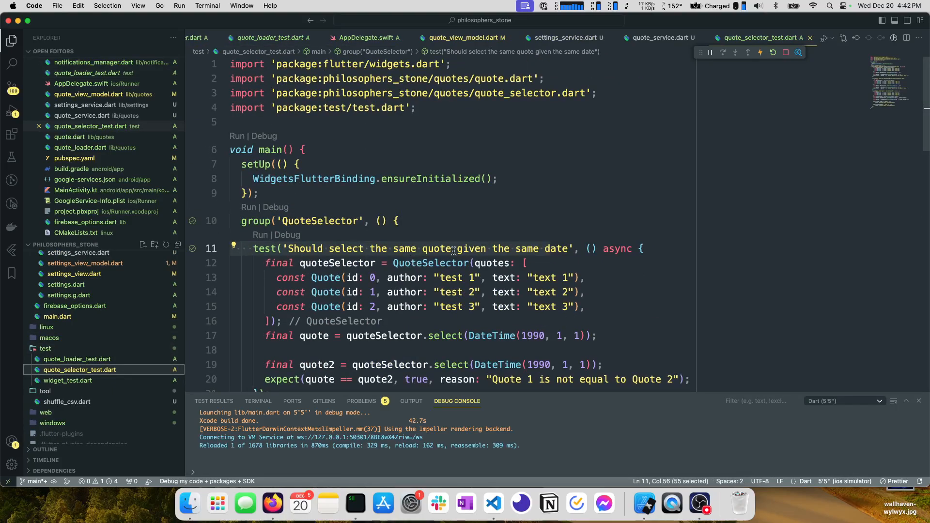
pyautogui.scroll(-3)
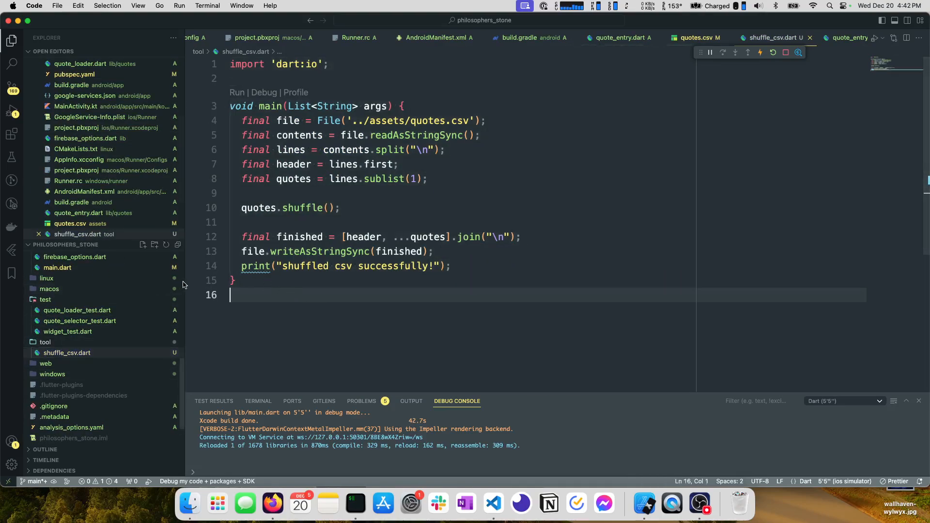
# Scroll through the philosopher quotes list in quotes.csv
pyautogui.scroll(-3)
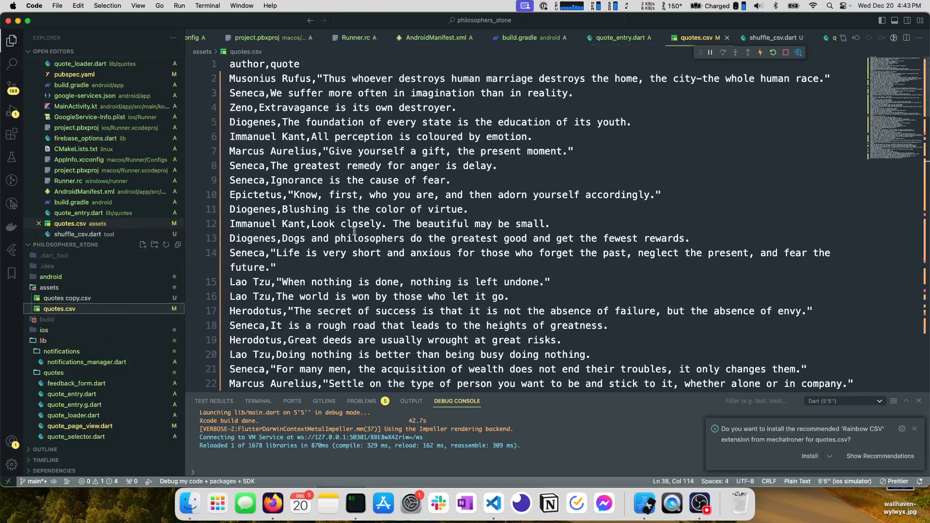
pyautogui.scroll(-3)
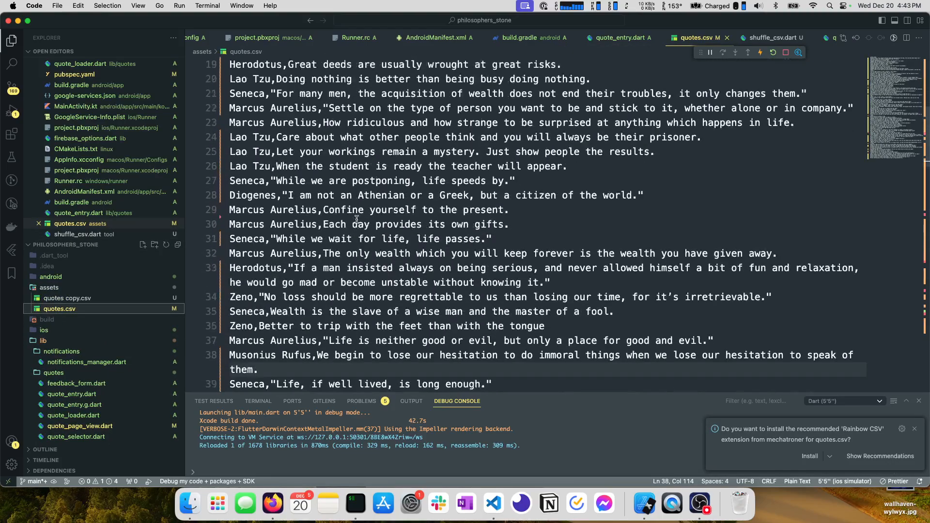
pyautogui.scroll(-3)
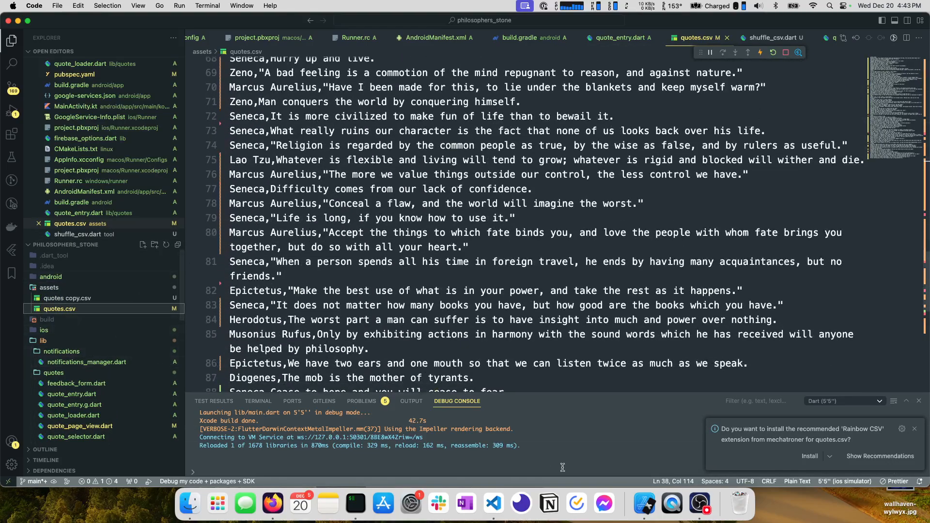
pyautogui.moveTo(644, 504)
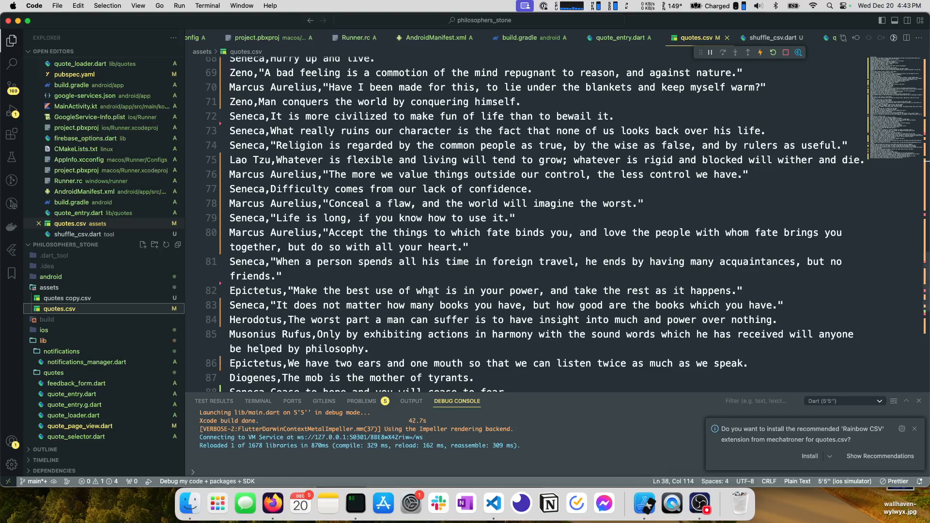
pyautogui.moveTo(26, 305)
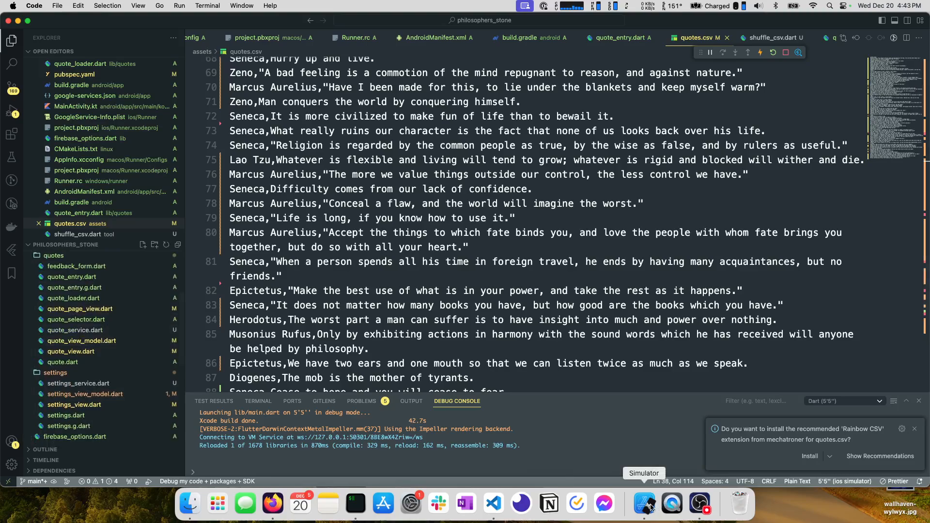
# Turn on Allow Notifications in the Philosopher's Stone settings
pyautogui.click(644, 504)
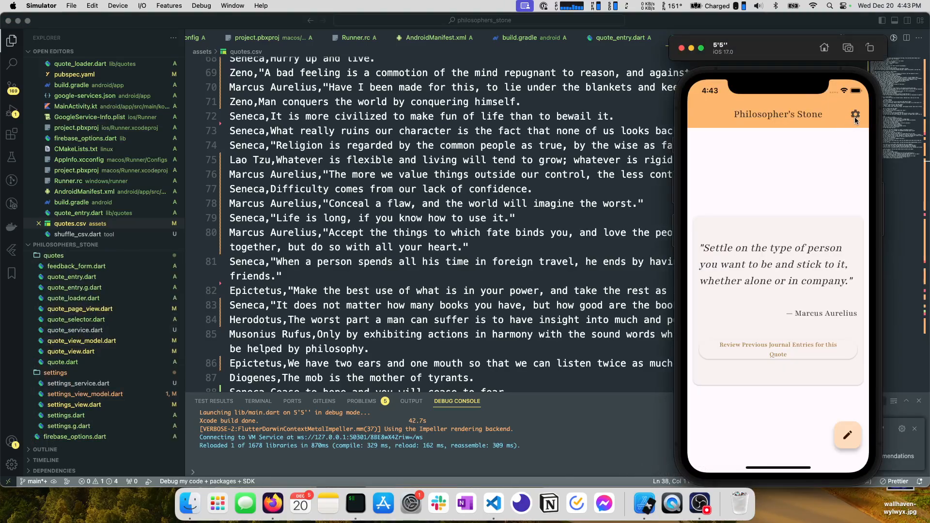
pyautogui.click(856, 114)
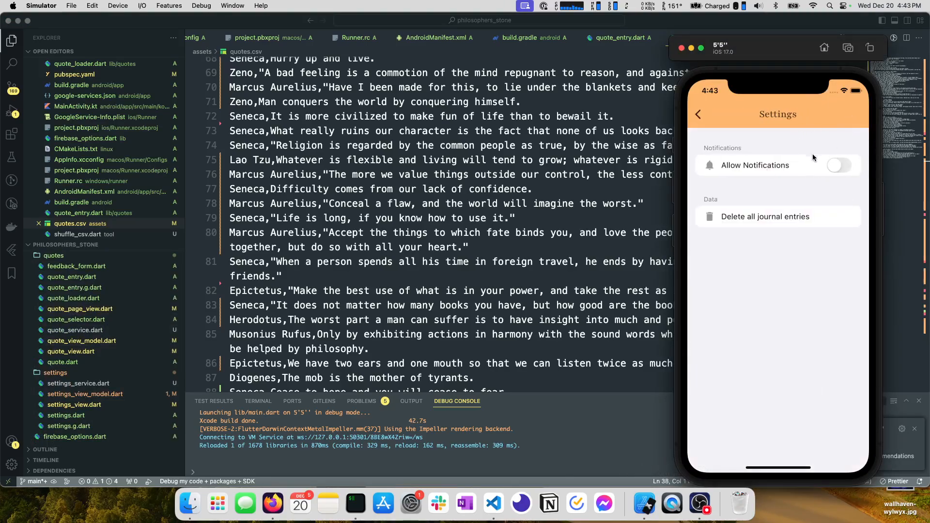
pyautogui.click(839, 165)
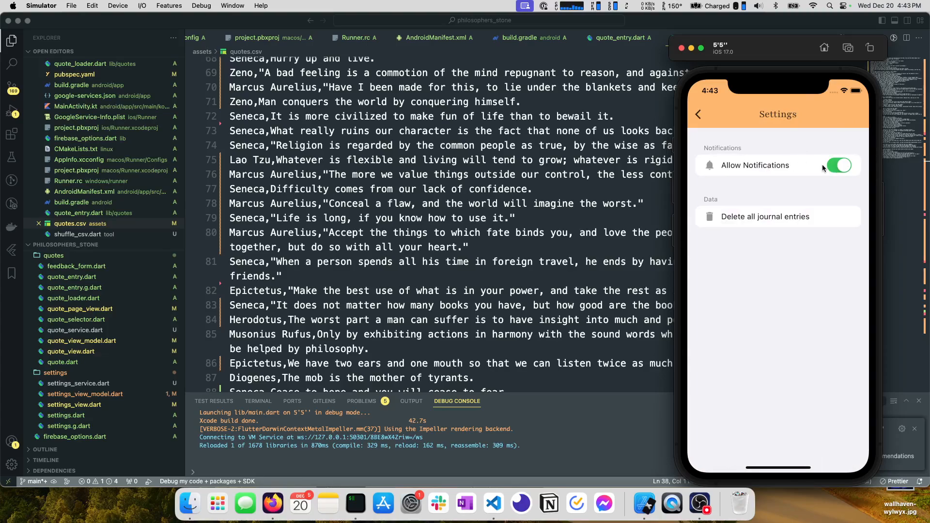
pyautogui.moveTo(788, 245)
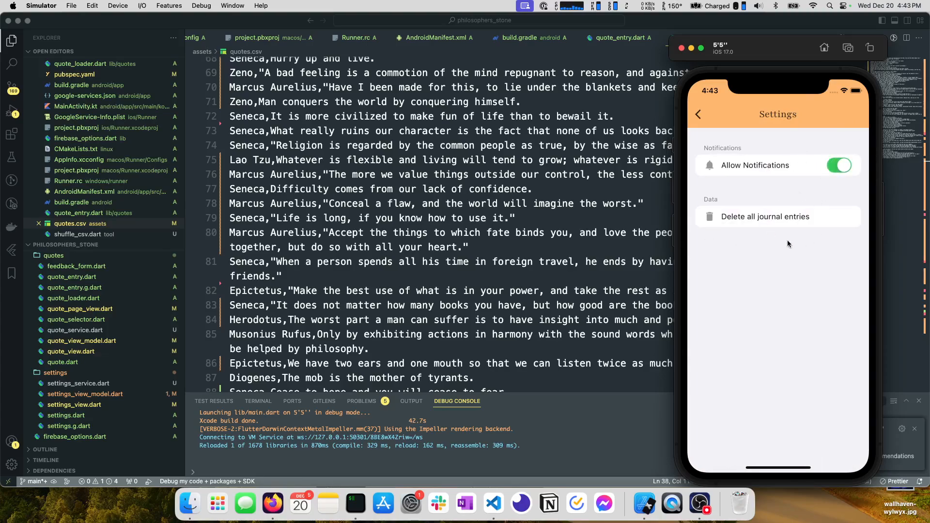
# Delete all journal entries, confirming with Yes
pyautogui.click(764, 216)
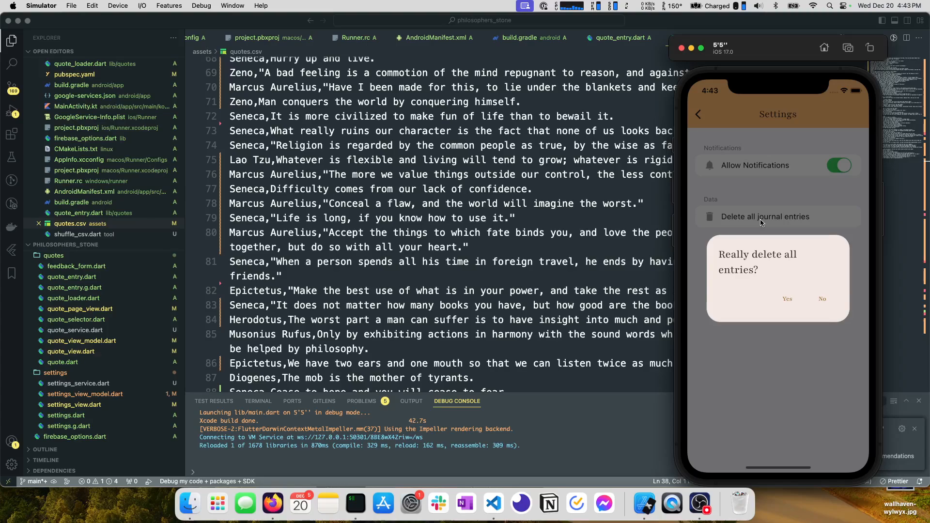
pyautogui.moveTo(777, 300)
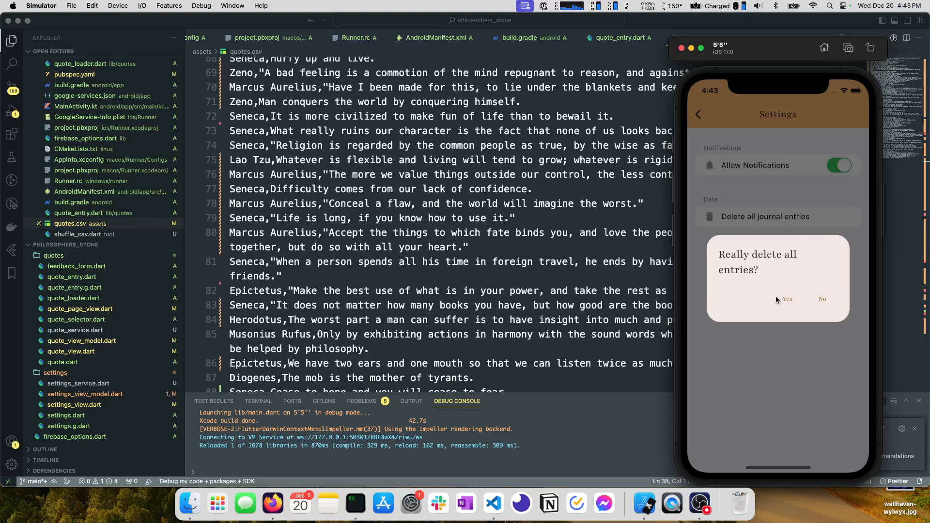
pyautogui.click(785, 300)
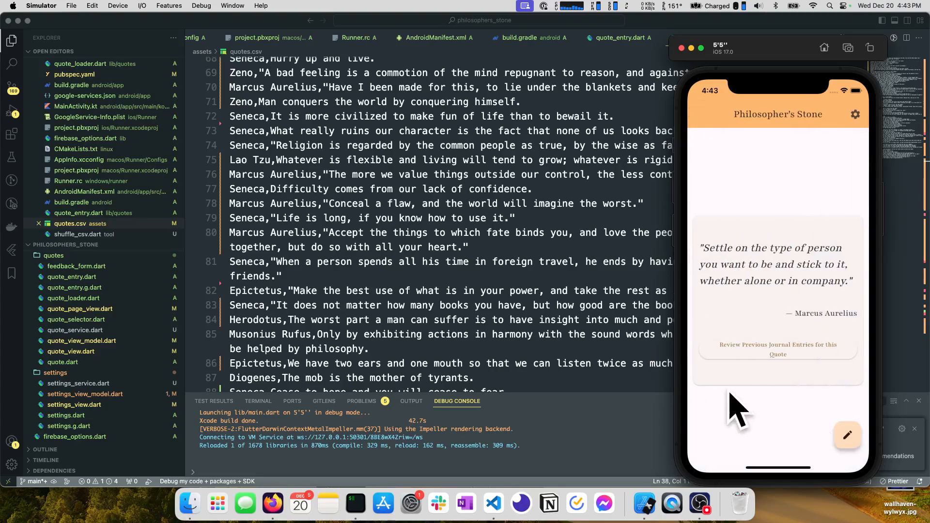
pyautogui.moveTo(752, 321)
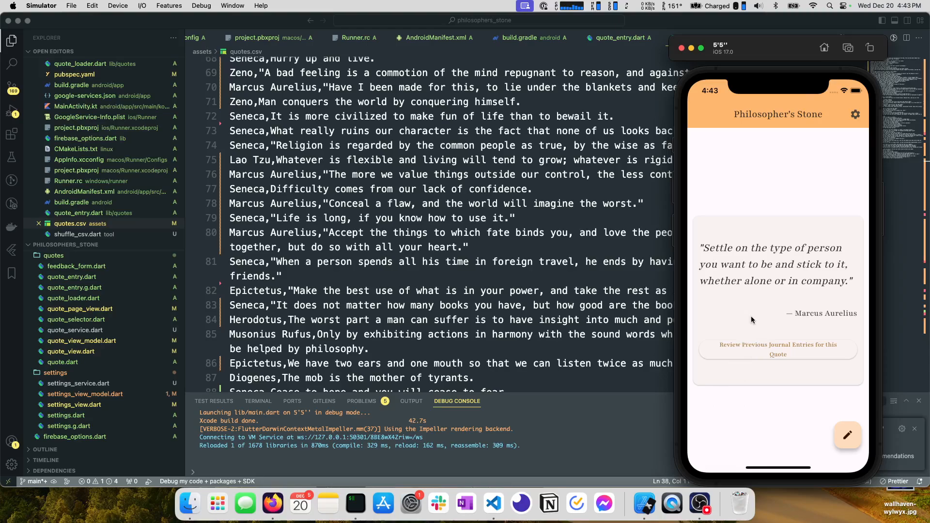